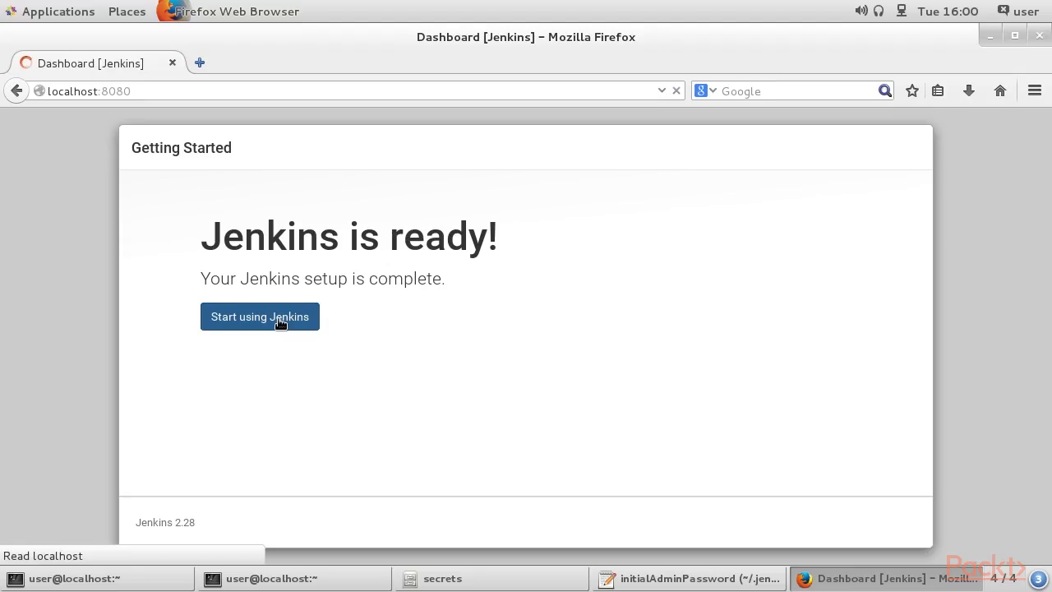
Finish setup with 'Start using Jenkins' to reach the empty welcome dashboard
click(259, 316)
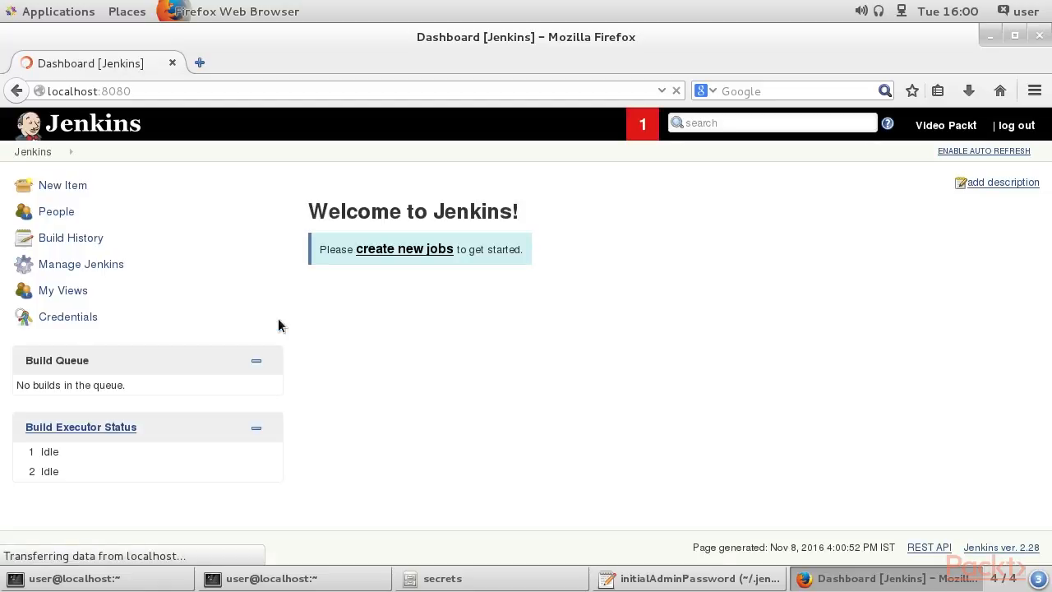
mouse_move(207, 341)
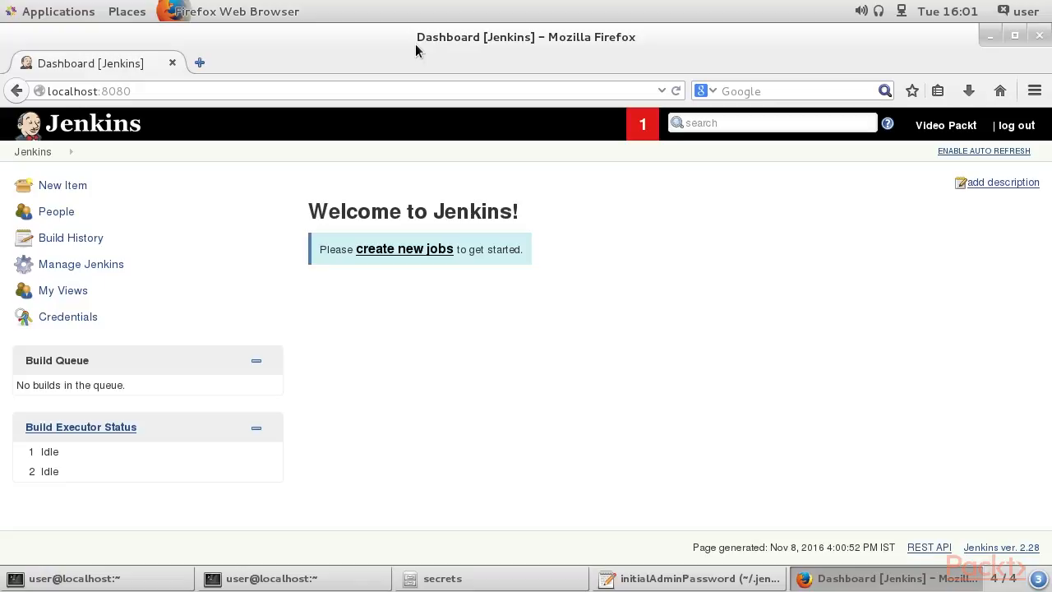
mouse_move(51, 185)
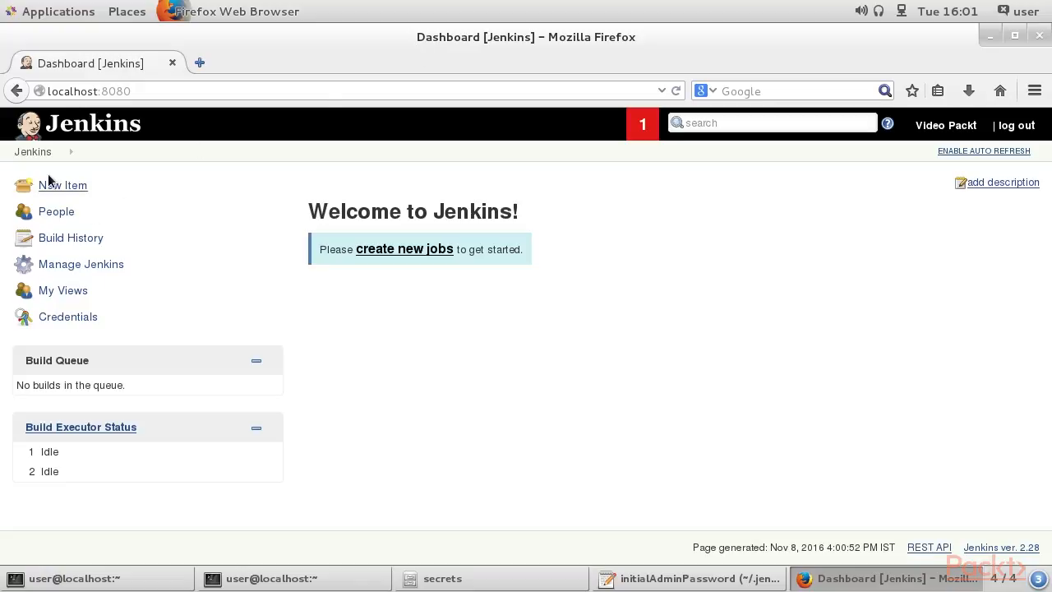
mouse_move(80, 263)
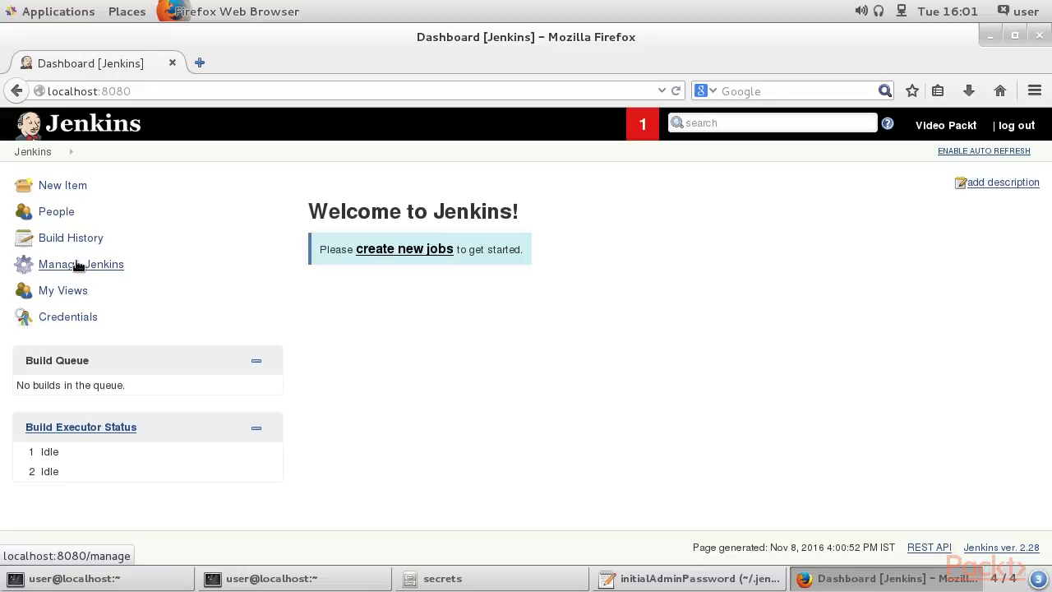
Go through Manage Jenkins to New Item for a PetClinic-Pipeline Pipeline project
click(80, 263)
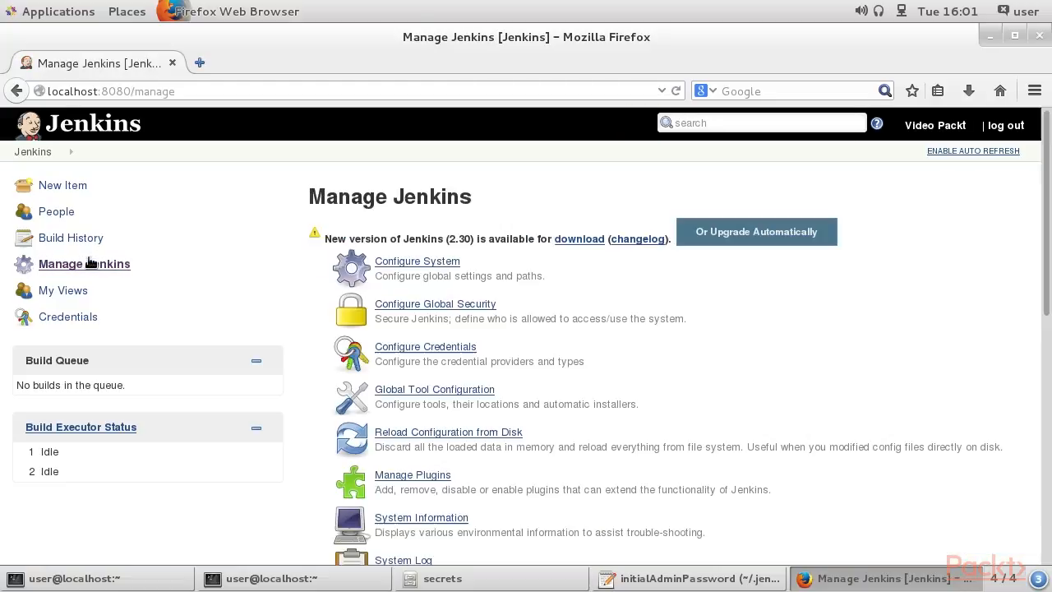
mouse_move(341, 394)
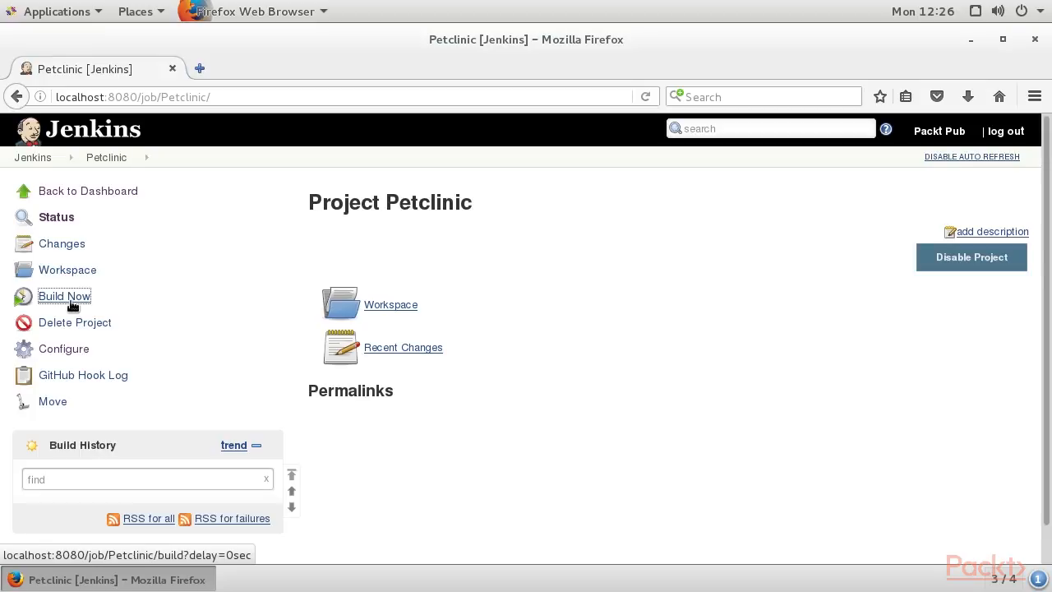
click(64, 295)
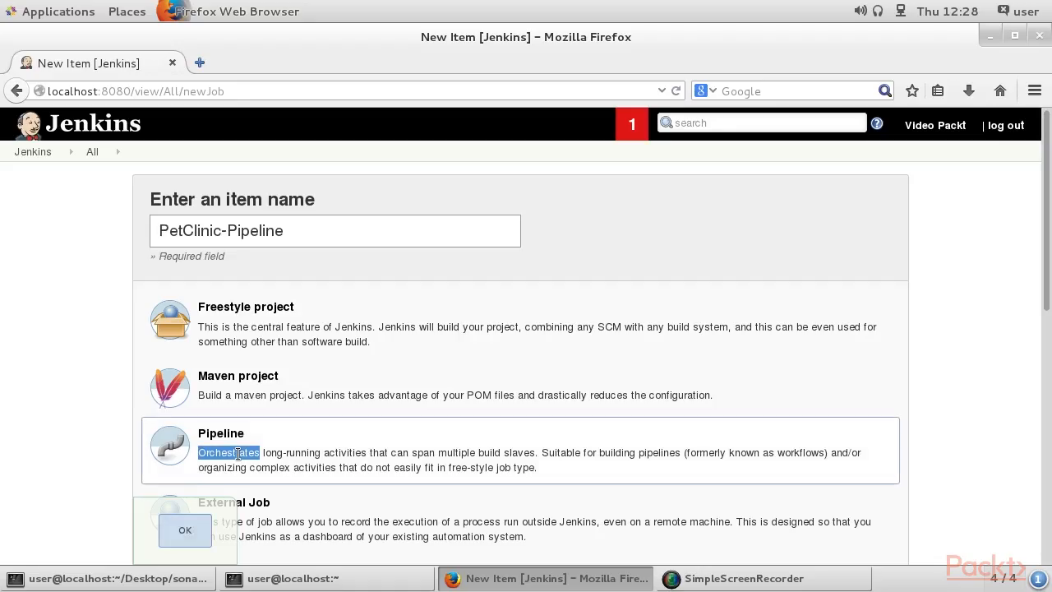
Confirm the PetClinic-Pipeline item and jump to its Pipeline script section
click(185, 530)
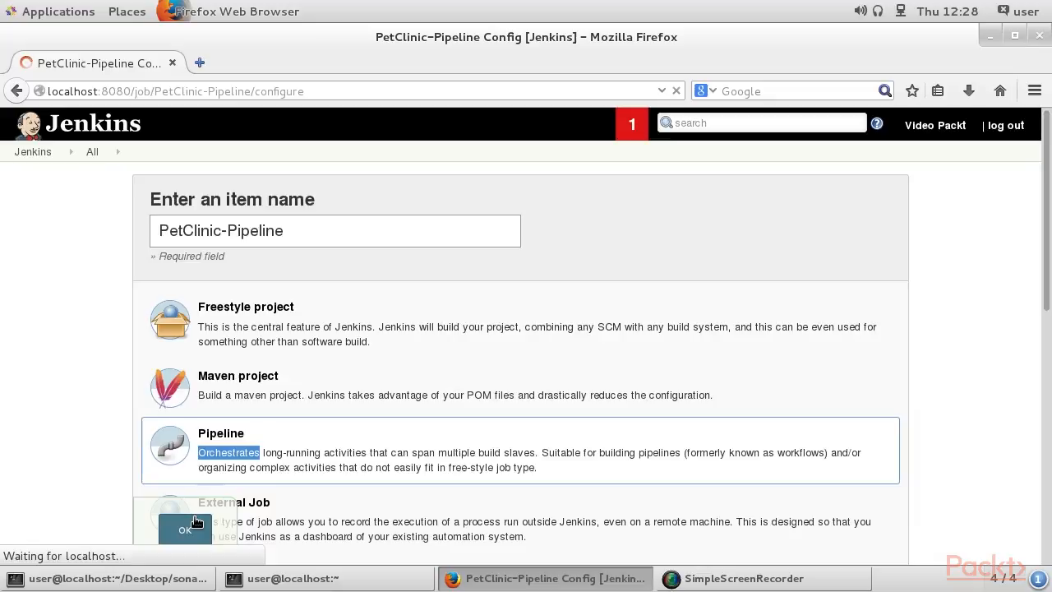
click(184, 529)
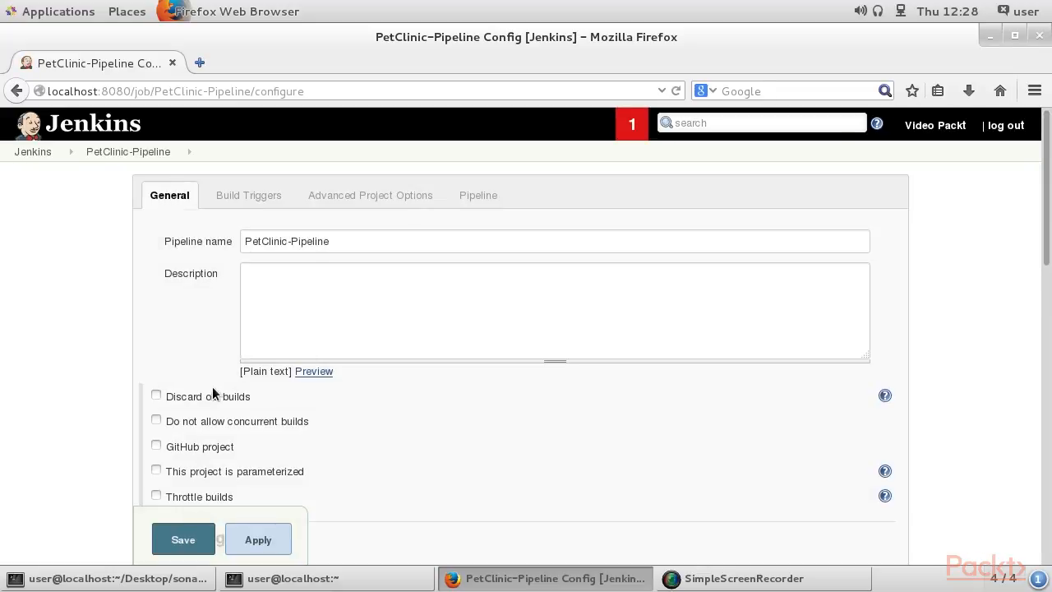
click(370, 195)
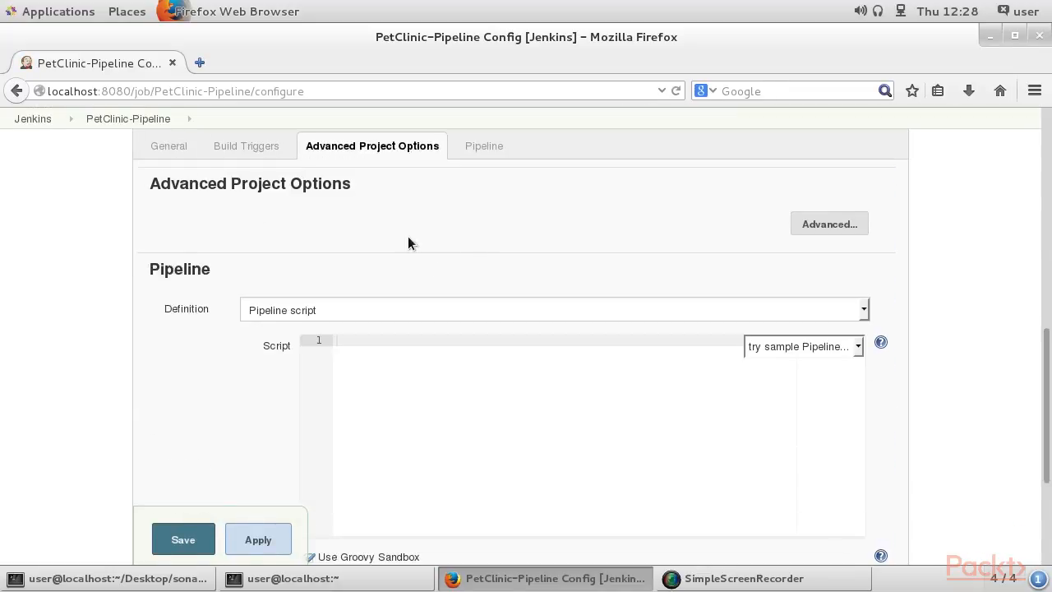
Enter the script echo 'Hello from PipelineDemo' in the Script editor
text(ech)
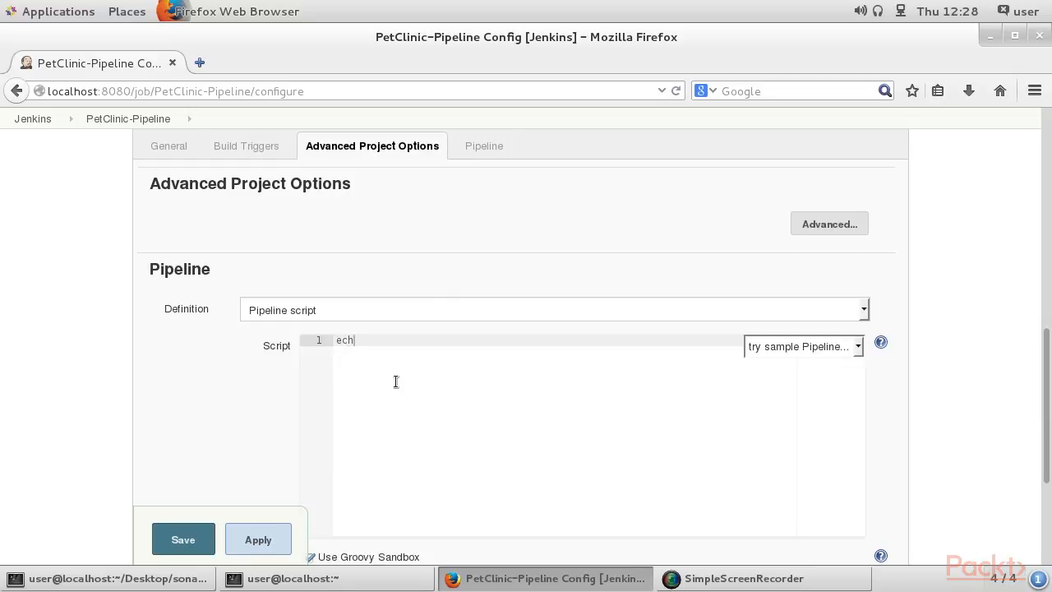
text(o)
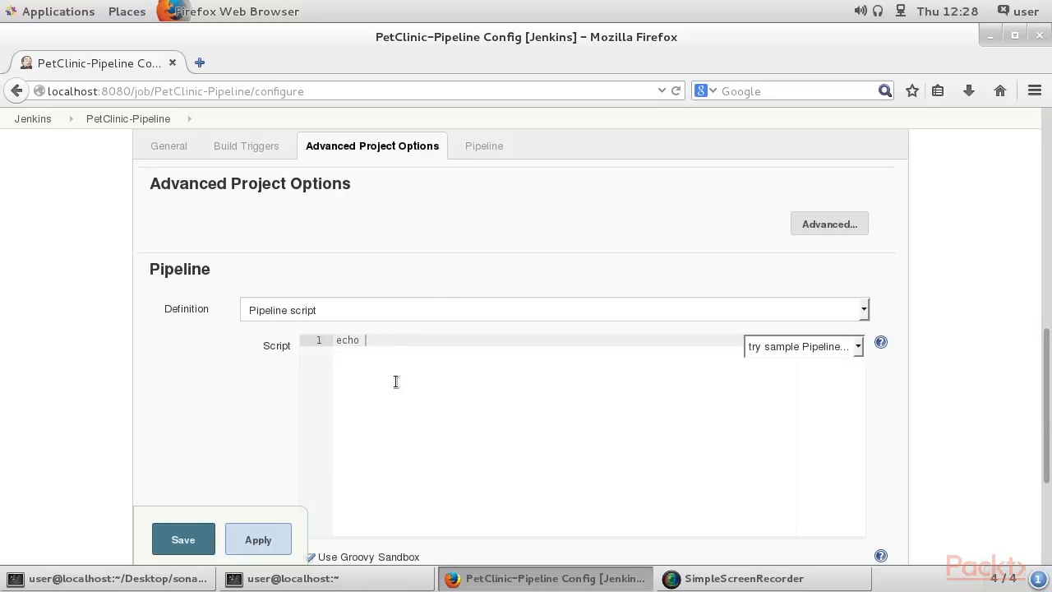
text('Hello')
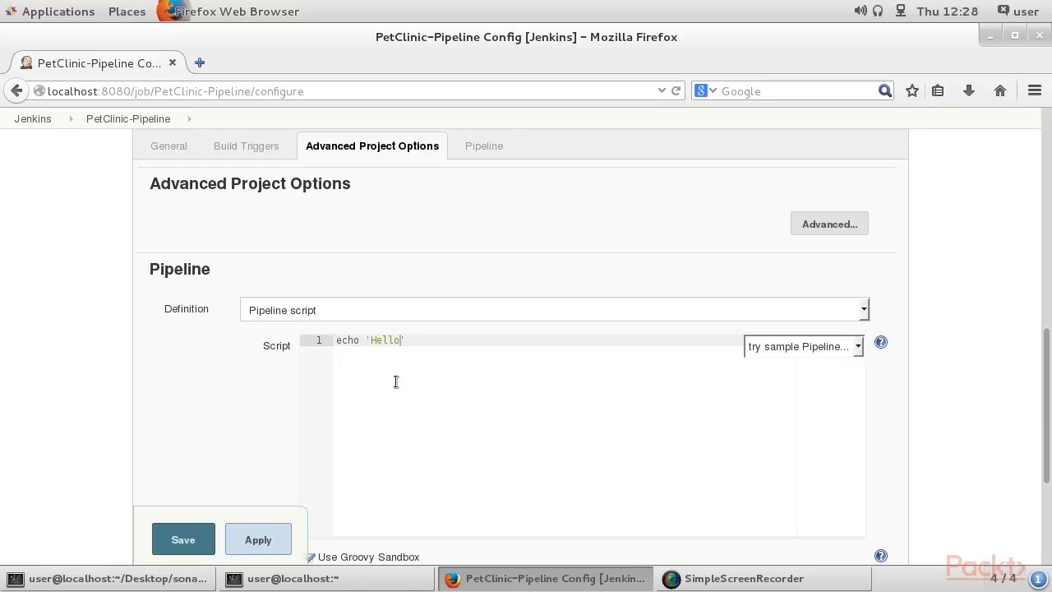
text(from Pipe)
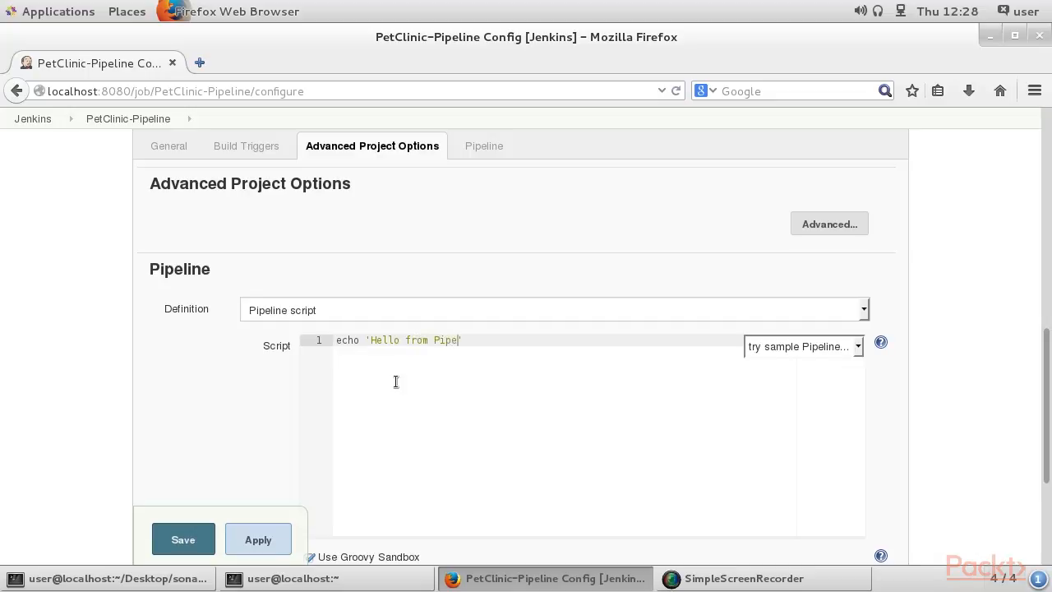
text(lineDemo)
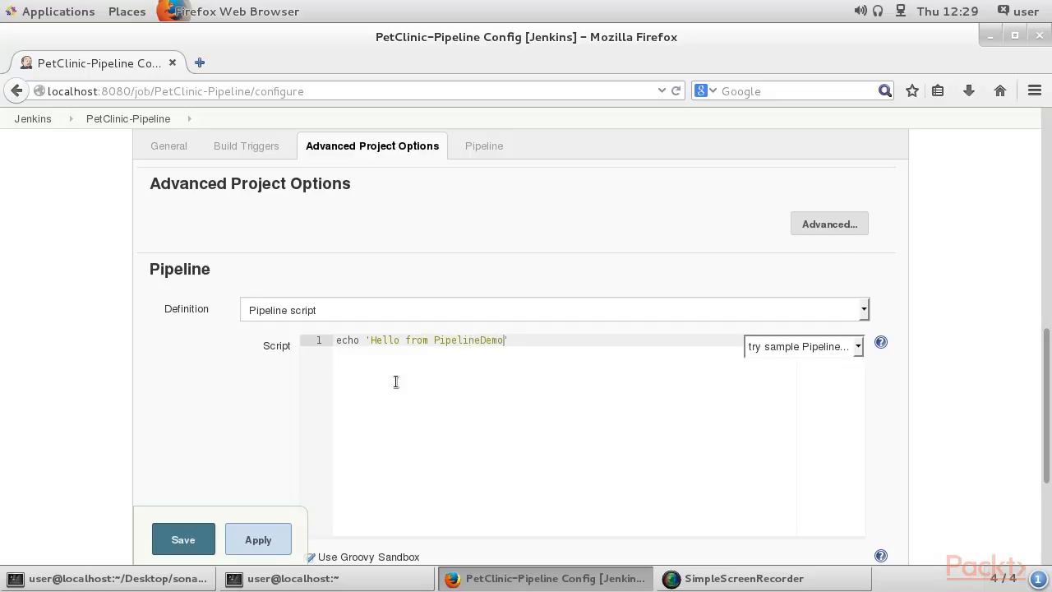
mouse_move(182, 538)
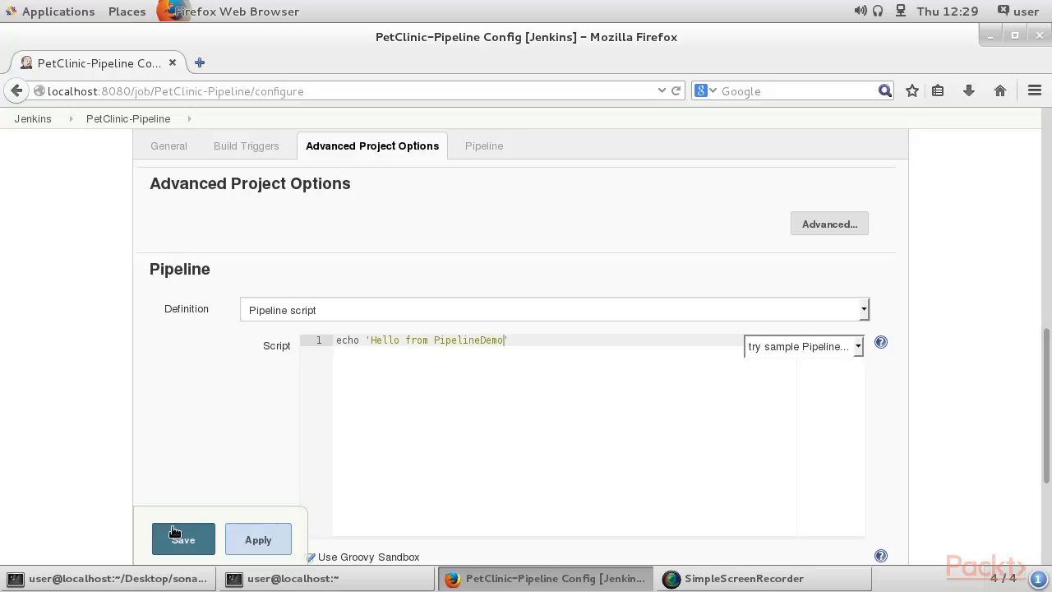
Save PetClinic-Pipeline, run build #1, and view its console output
click(183, 539)
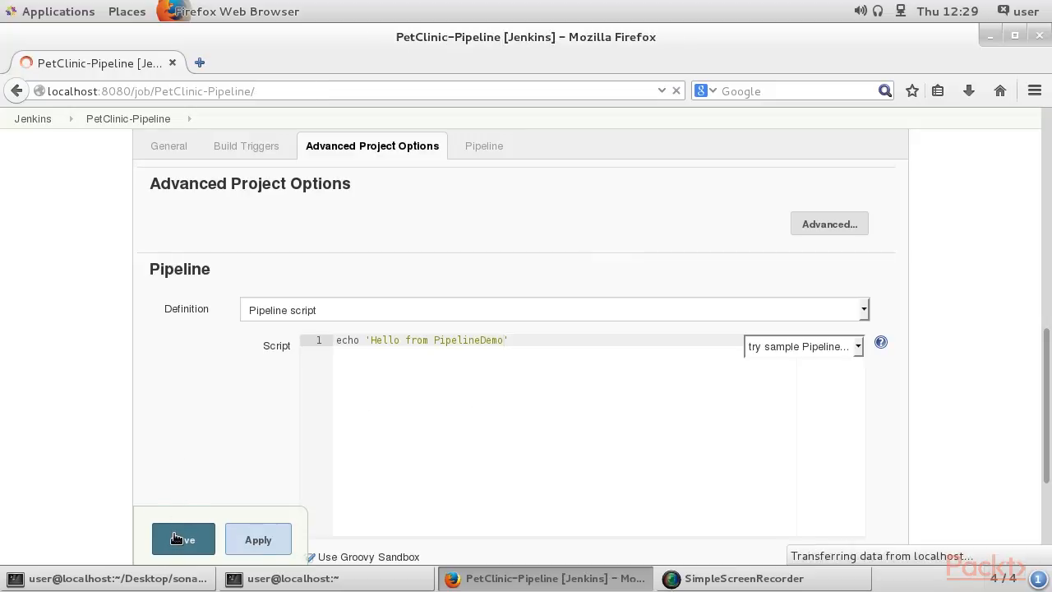
click(182, 538)
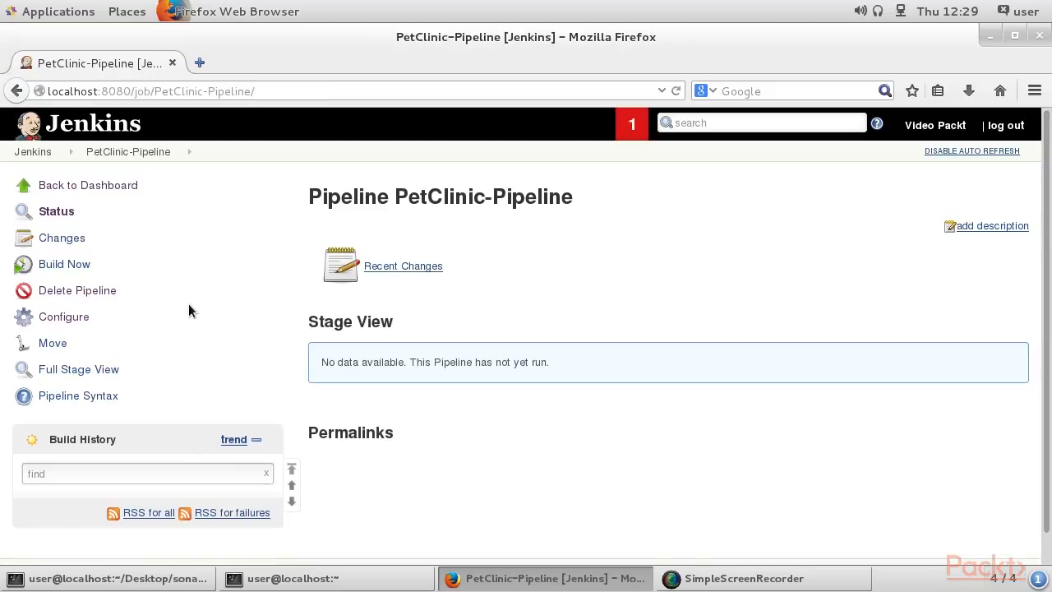
click(64, 264)
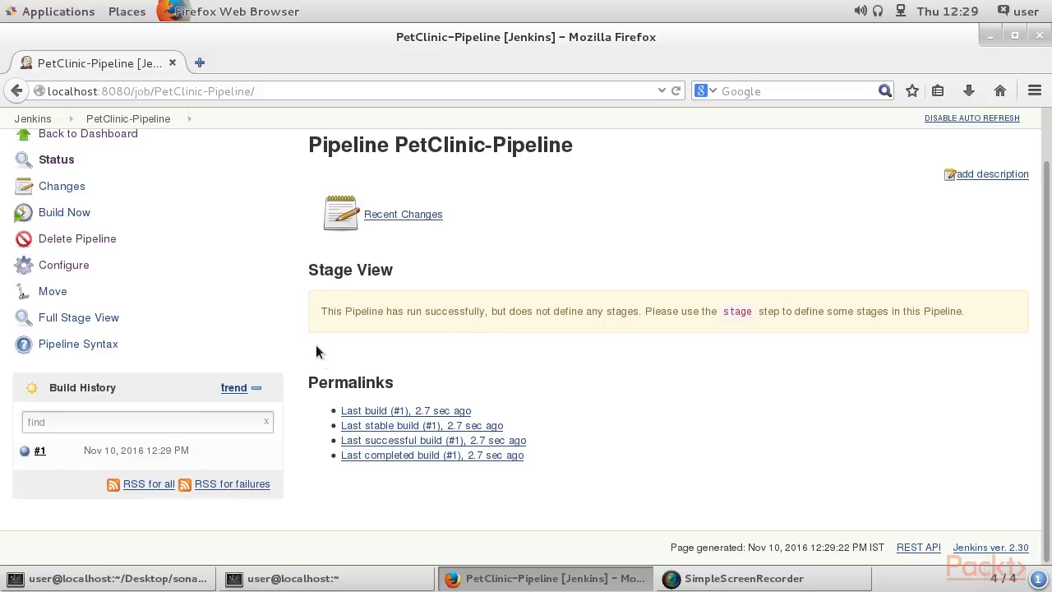
click(40, 451)
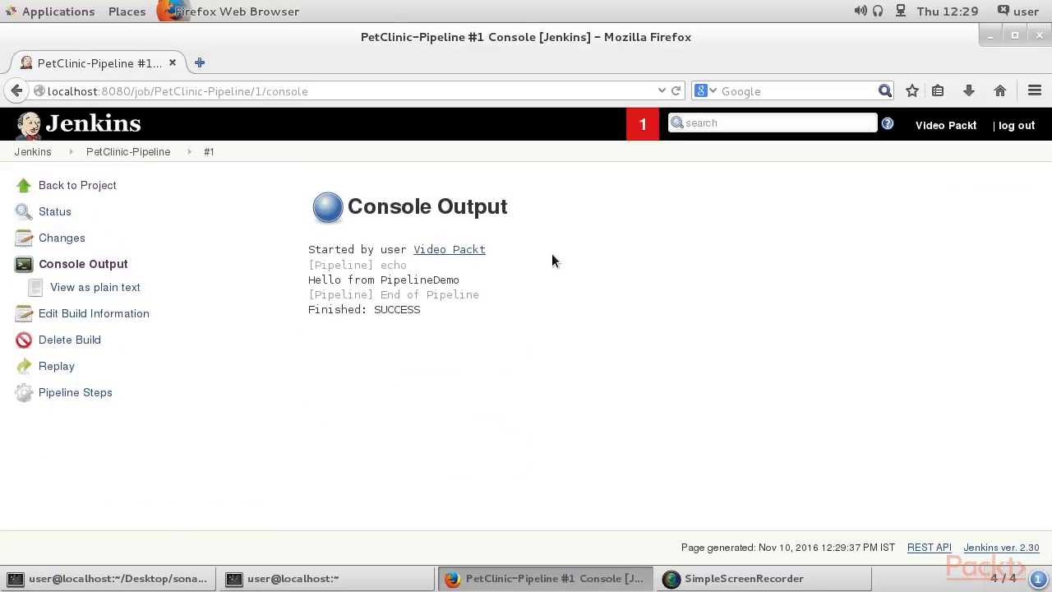
mouse_move(368, 361)
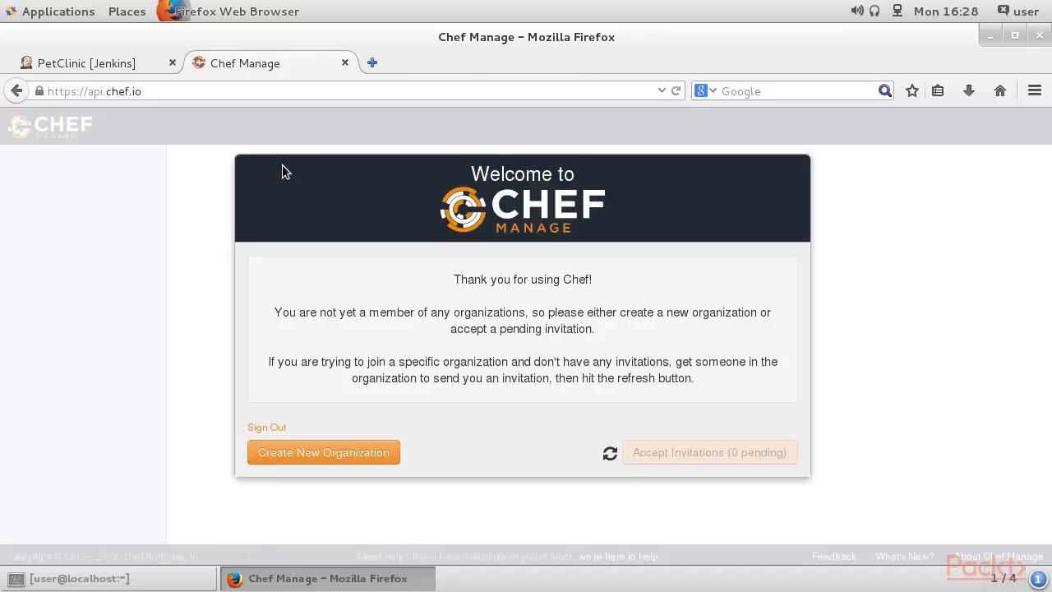
Create the packt organization and save its starter kit zip
click(323, 452)
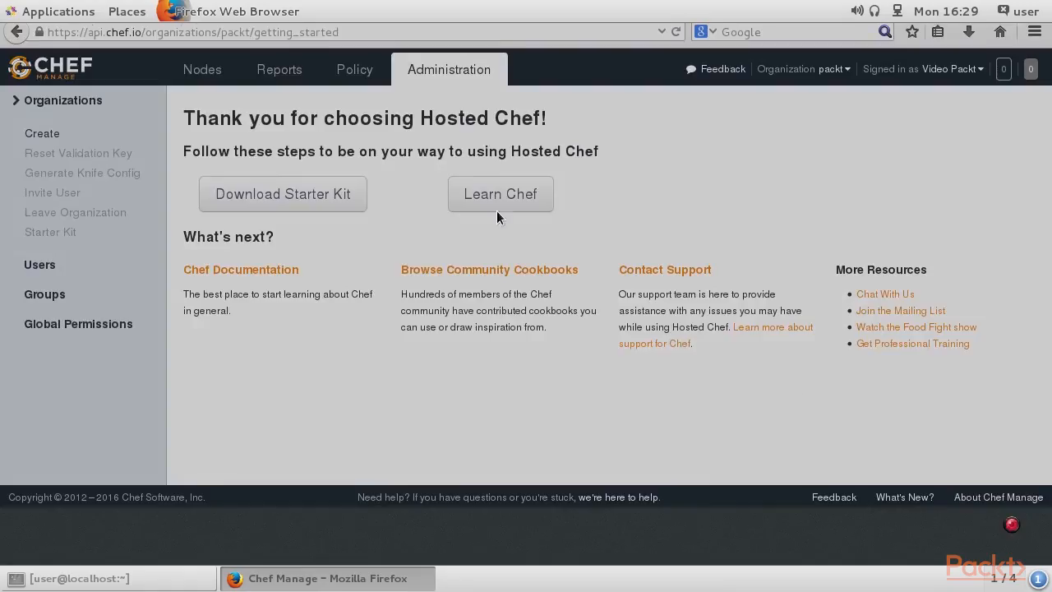
click(282, 193)
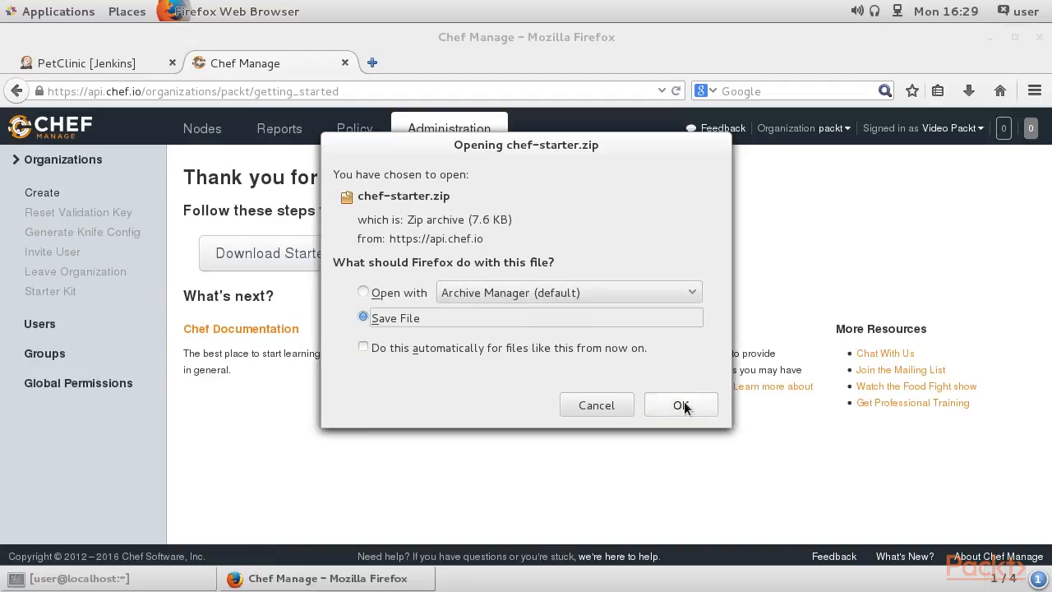
click(680, 404)
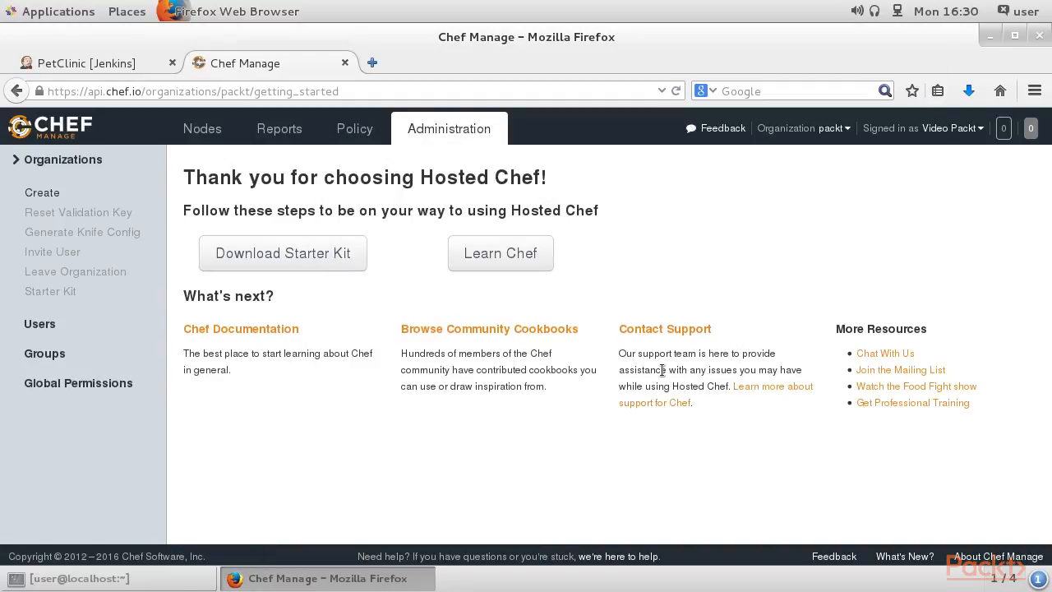
Browse Nodes and Administration, then show the packt organization's details
click(201, 128)
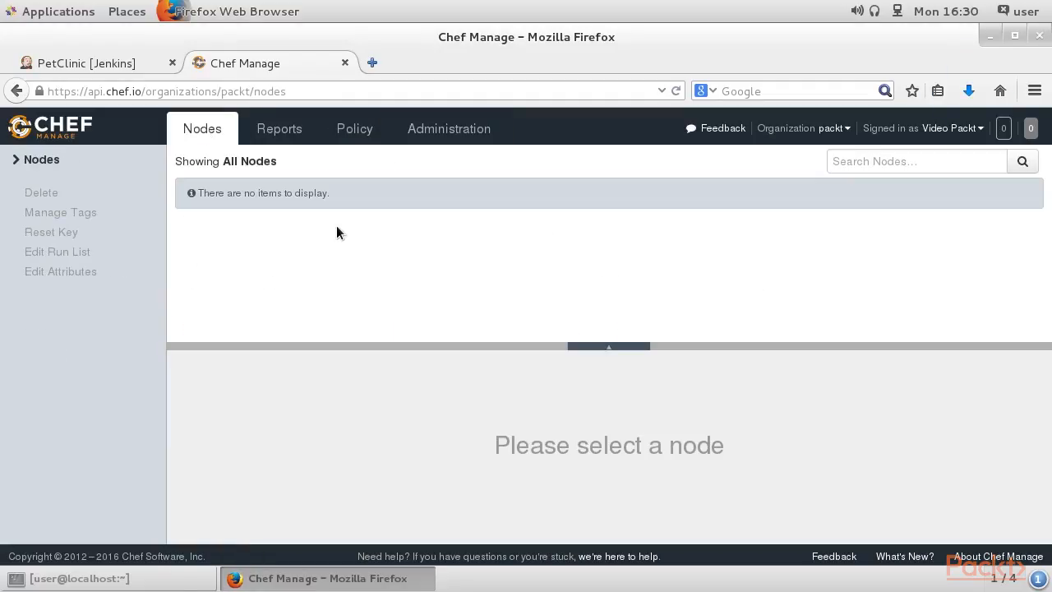
click(448, 128)
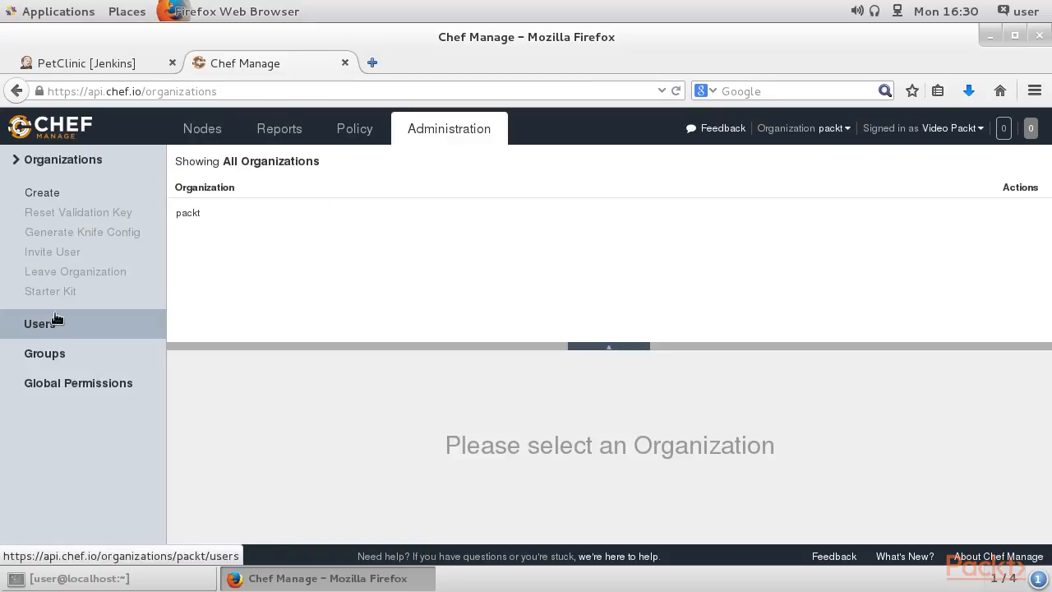
click(187, 212)
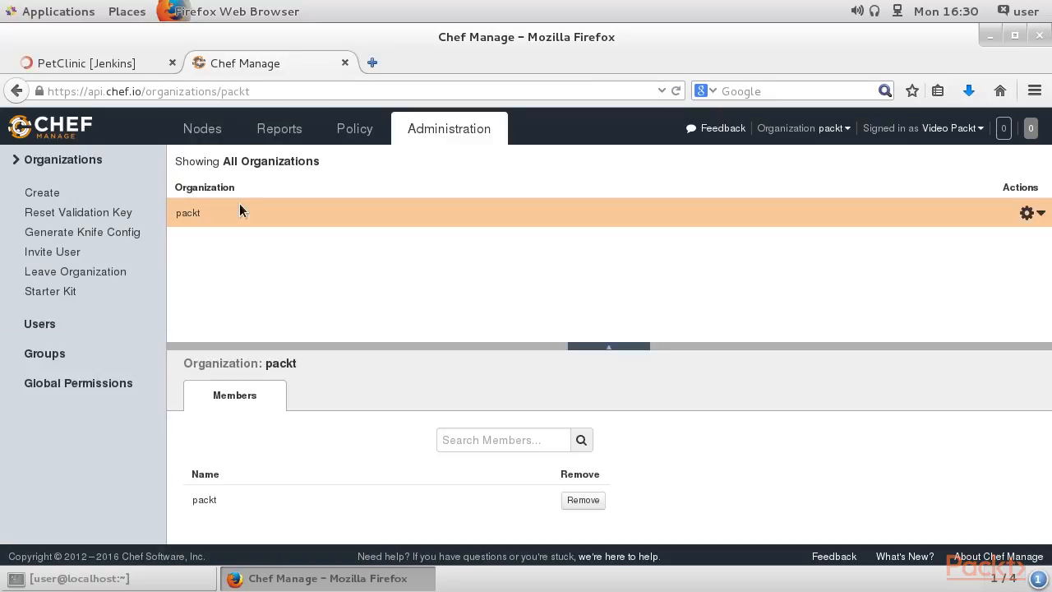
click(279, 128)
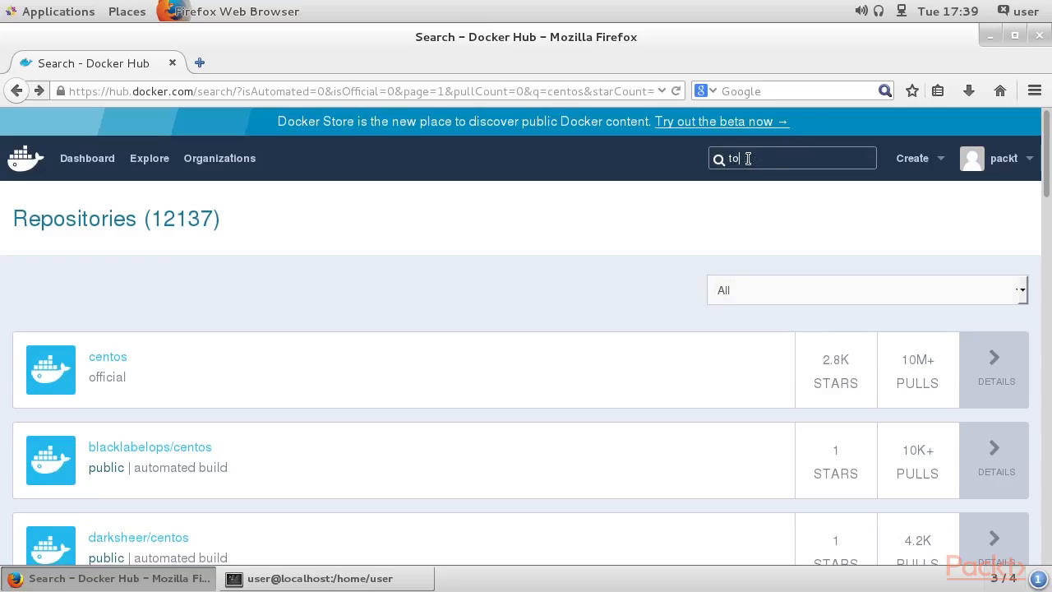
Search Docker Hub for tomcat, open the official repository, and scroll to its tags
text(tomcat)
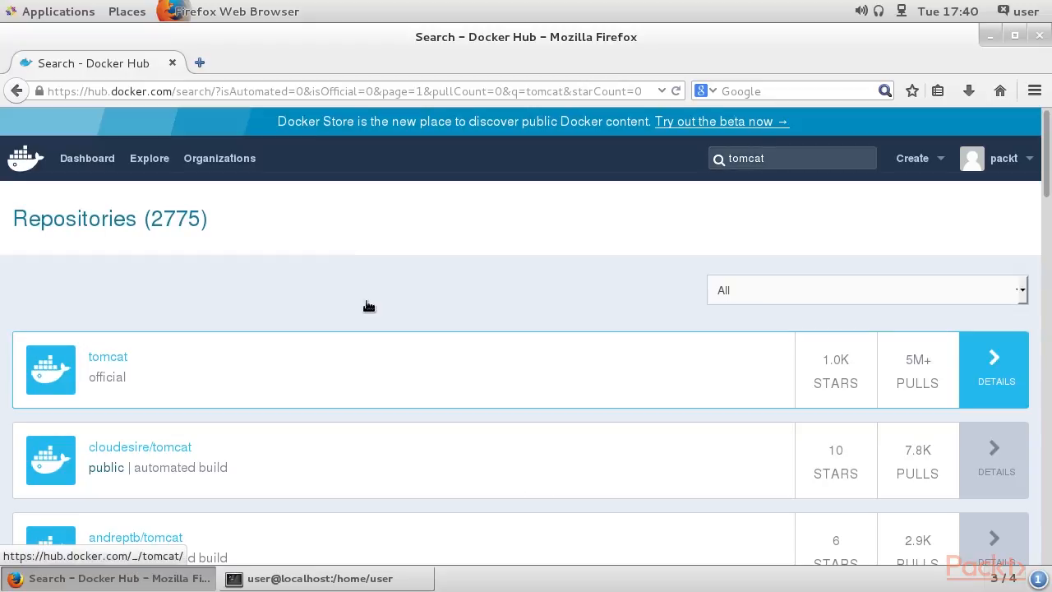
click(107, 355)
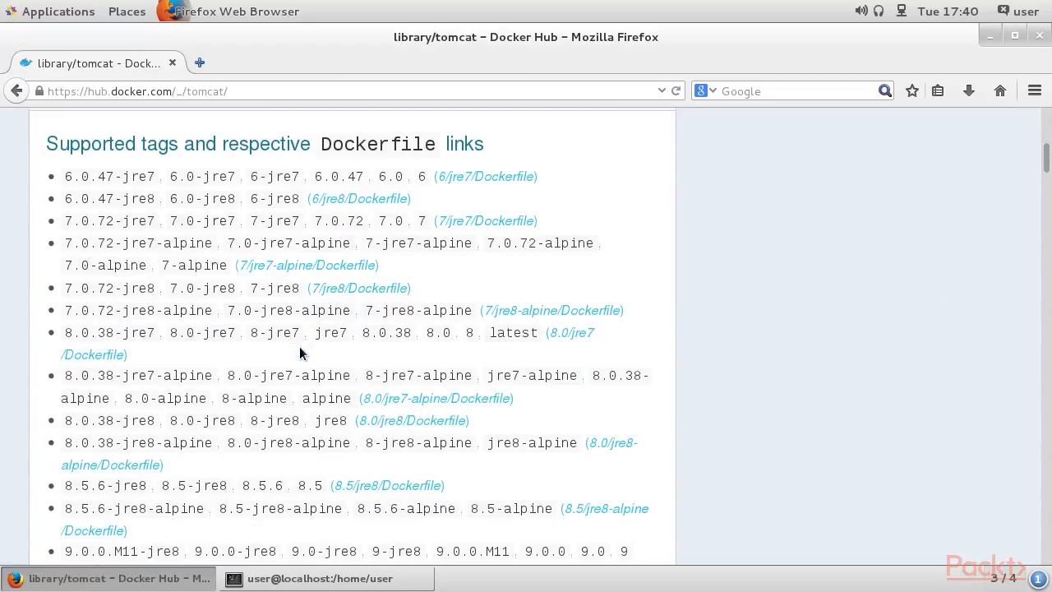
scroll(down, 3)
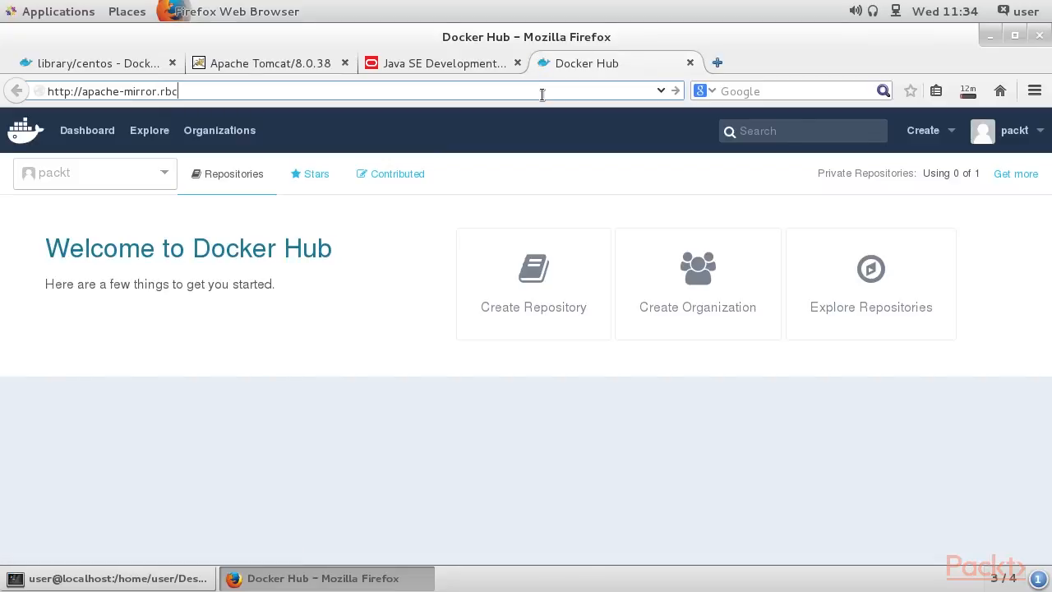
Load apache-mirror.rbc.ru/pub/apache/tomcat, retrying after the Server not found error
text(/pub/apache/tomcat)
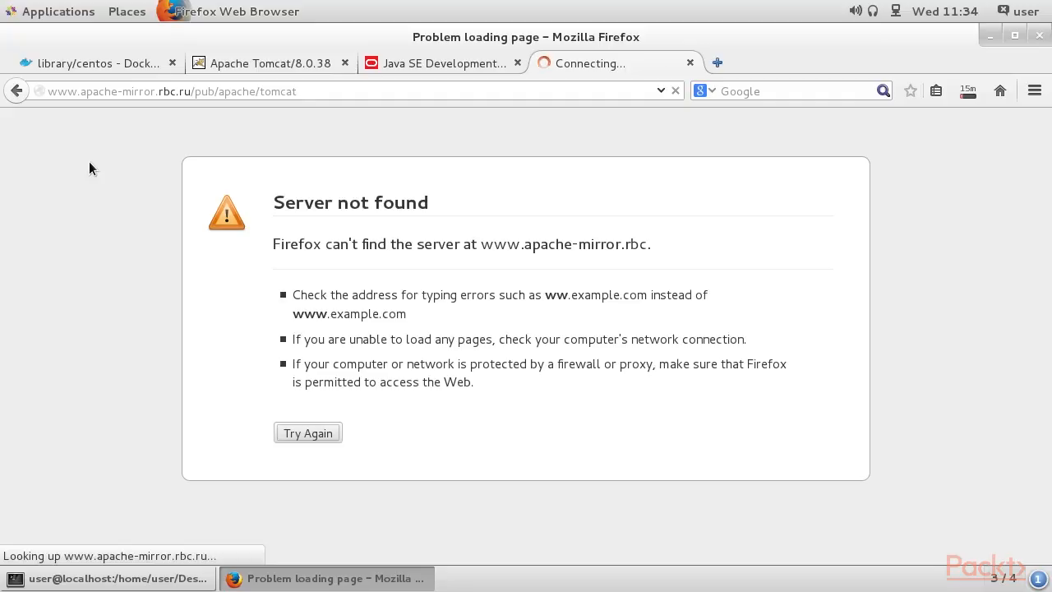
click(307, 433)
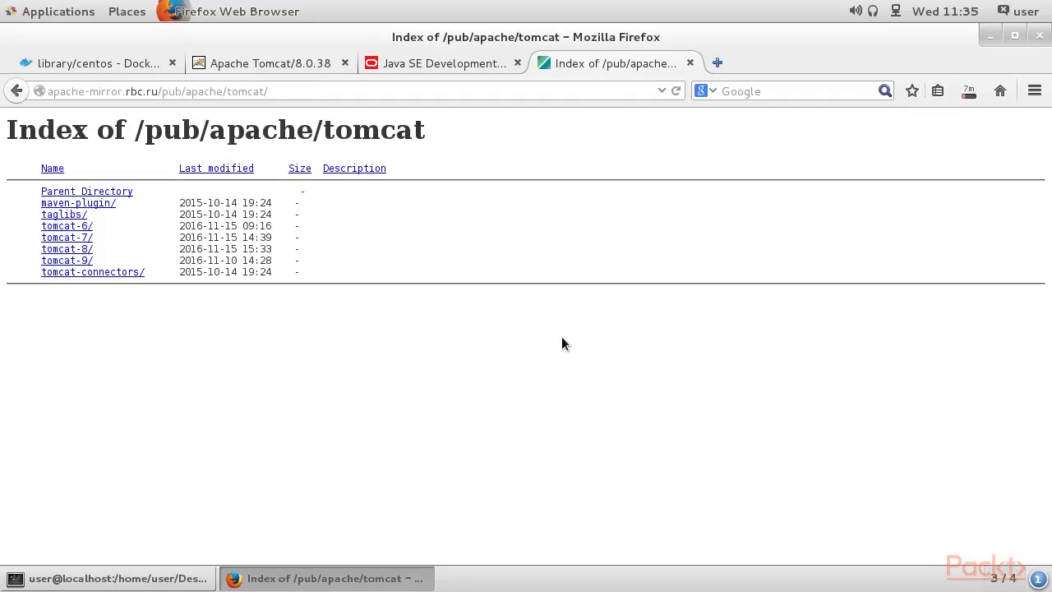
mouse_move(572, 343)
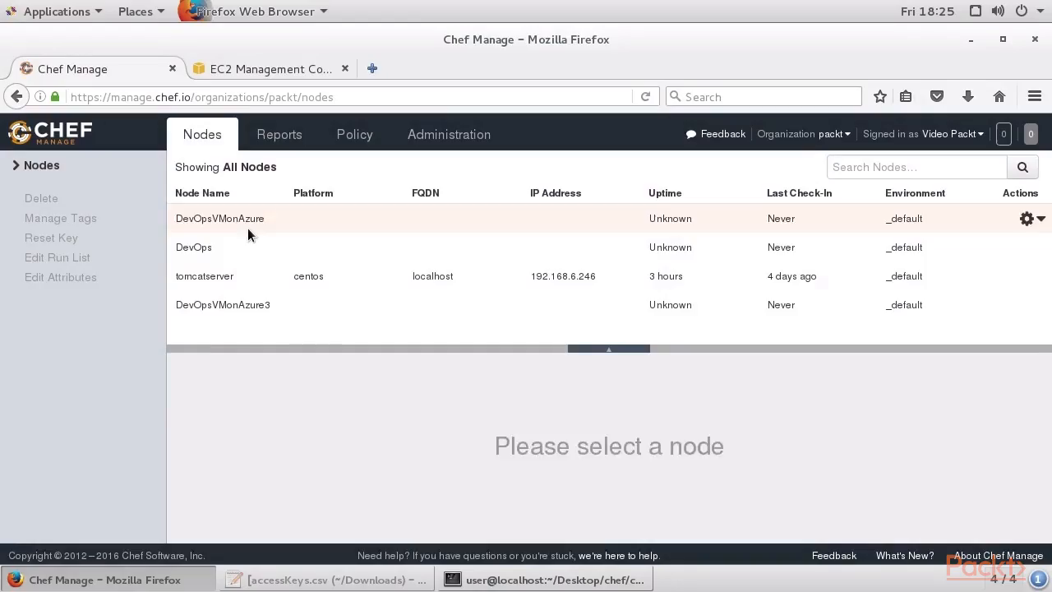
Open the DevOpsVMonAWS node and scroll through its Attributes tab
click(218, 330)
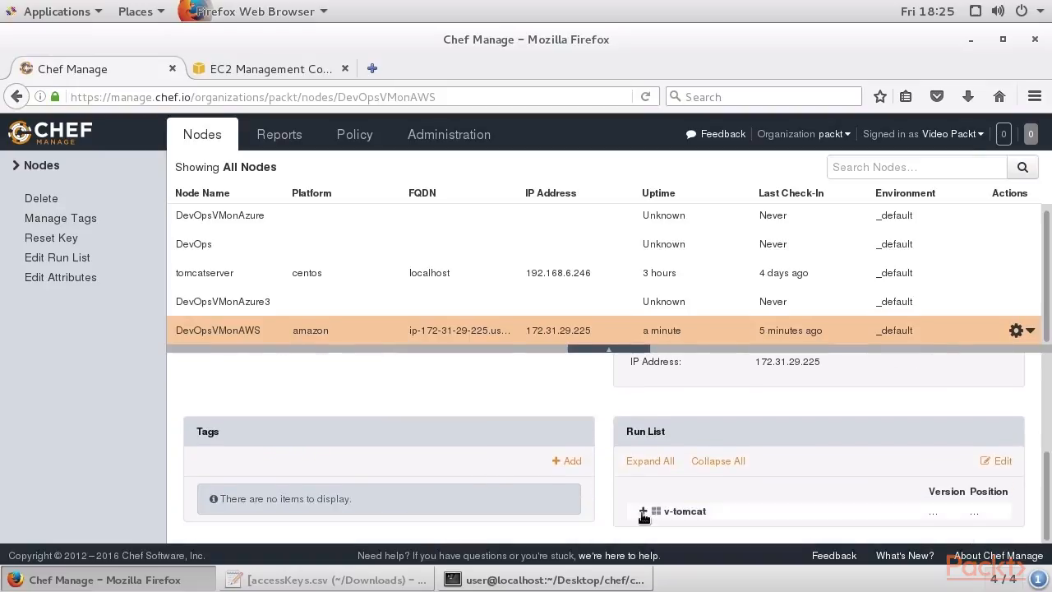
click(339, 397)
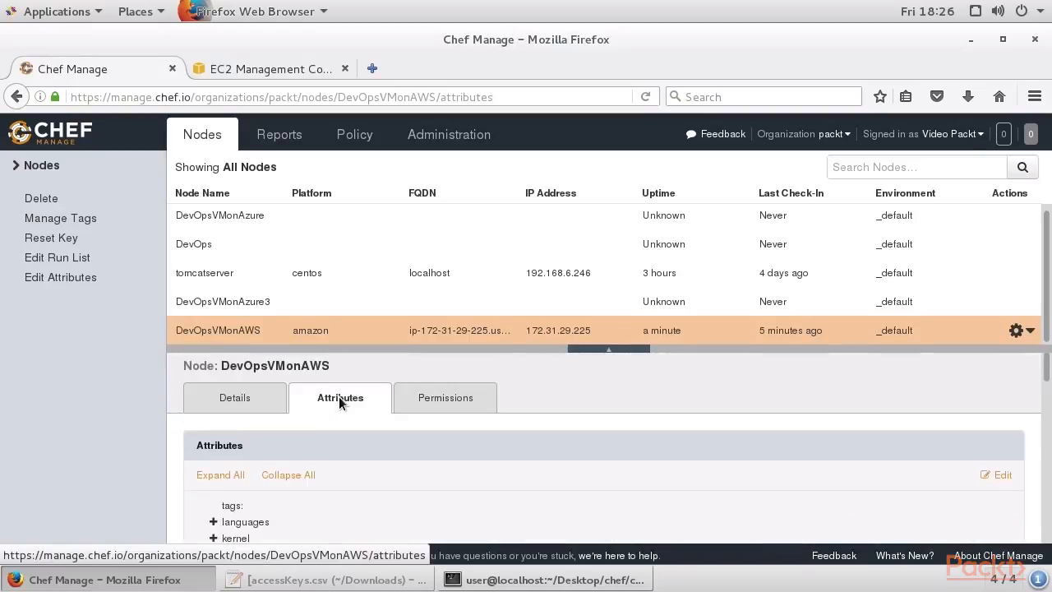
scroll(down, 3)
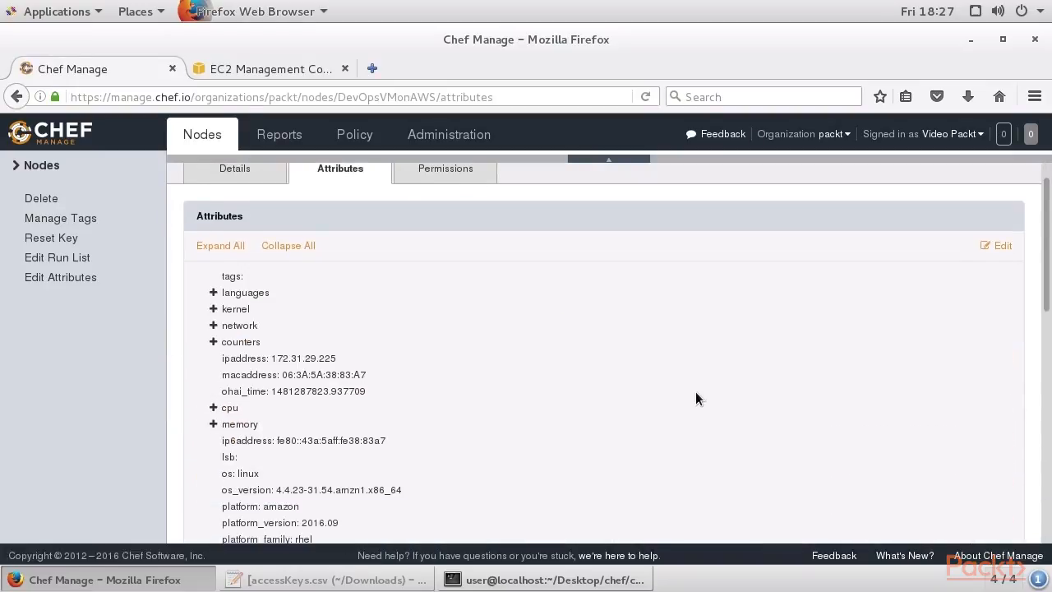
click(264, 69)
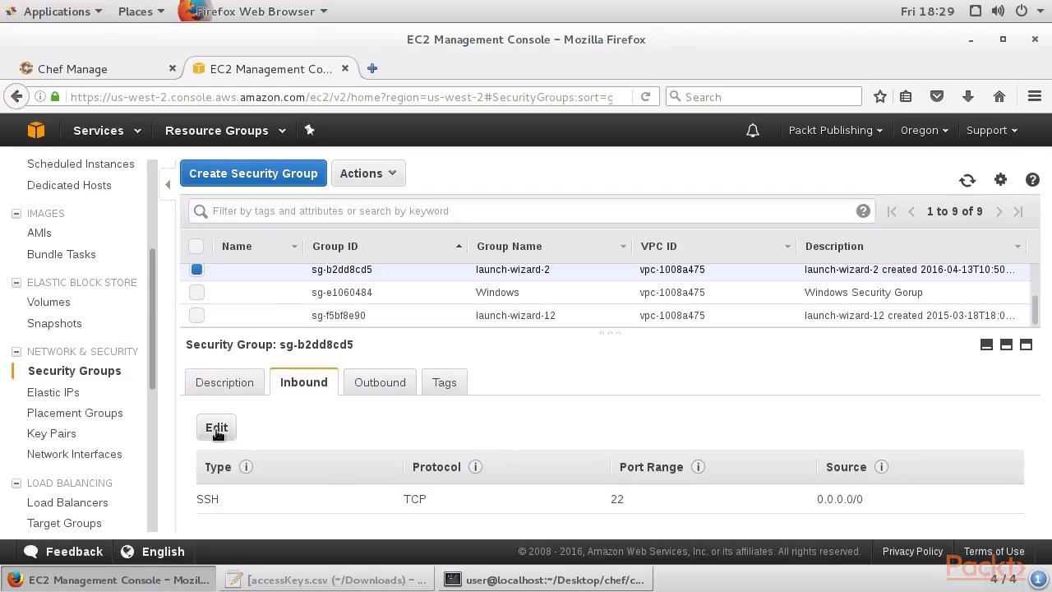
Start editing the security group's inbound rules, then open the Oregon VPC dashboard
click(215, 427)
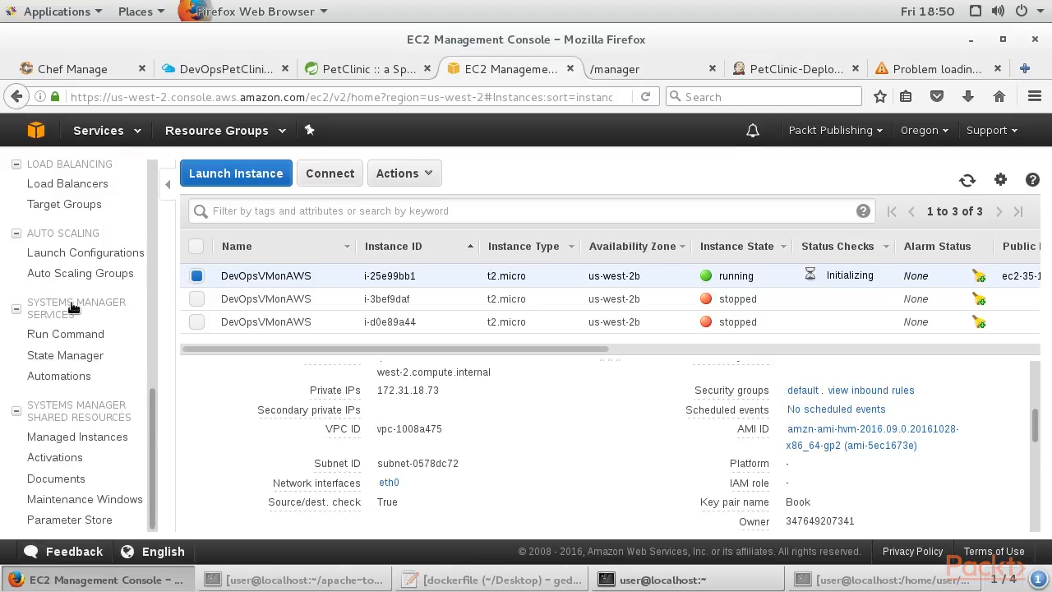
click(37, 130)
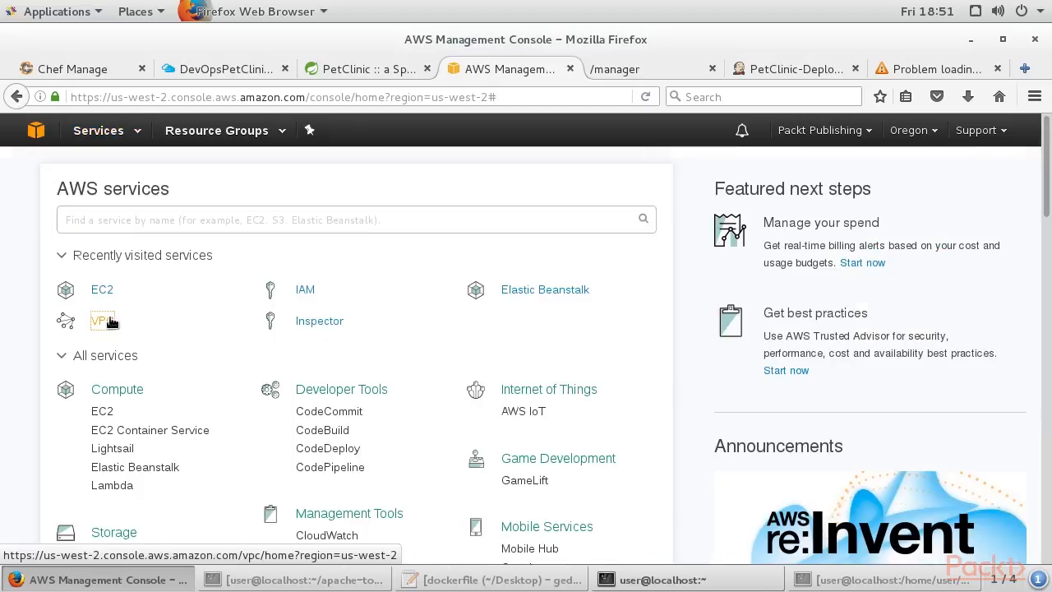
click(101, 320)
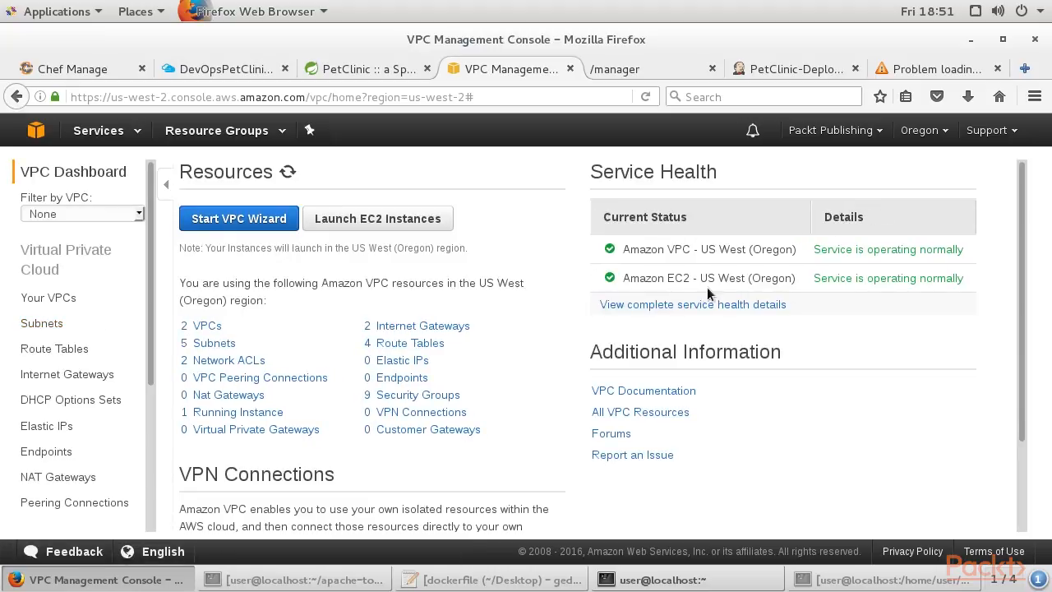
scroll(down, 3)
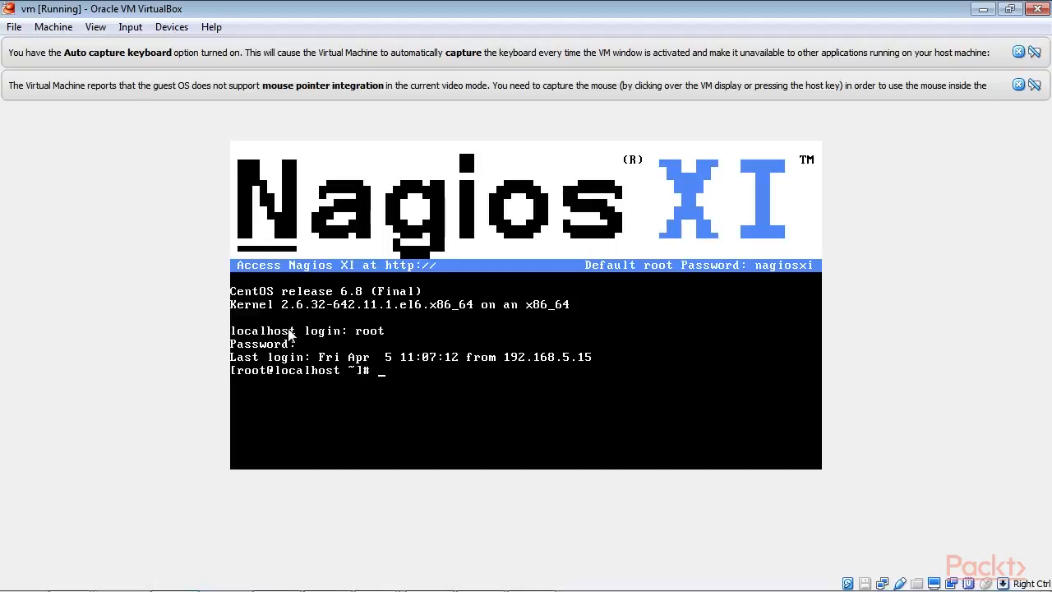
text(ls)
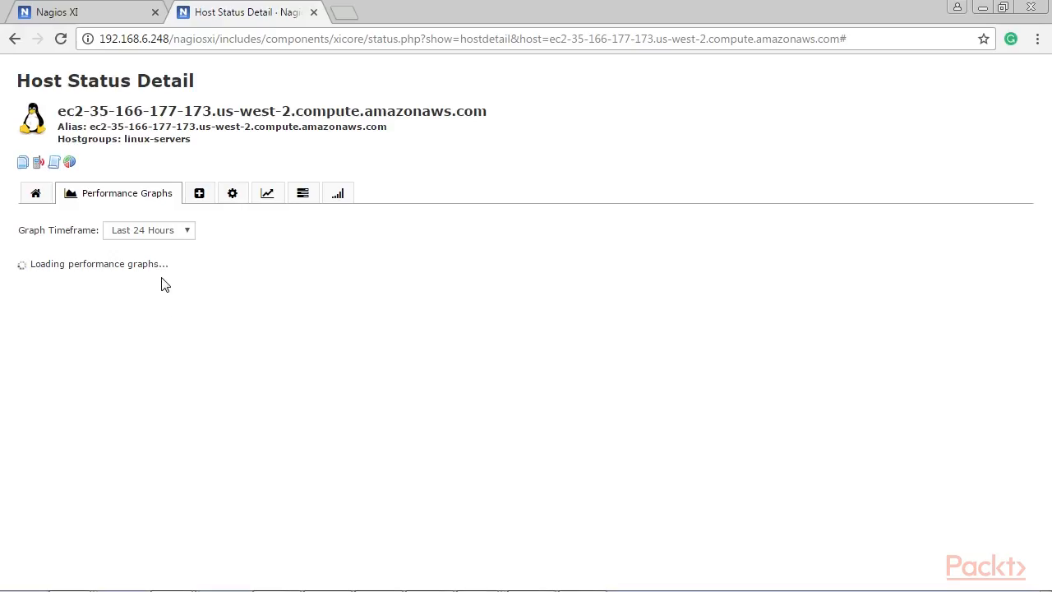
mouse_move(119, 453)
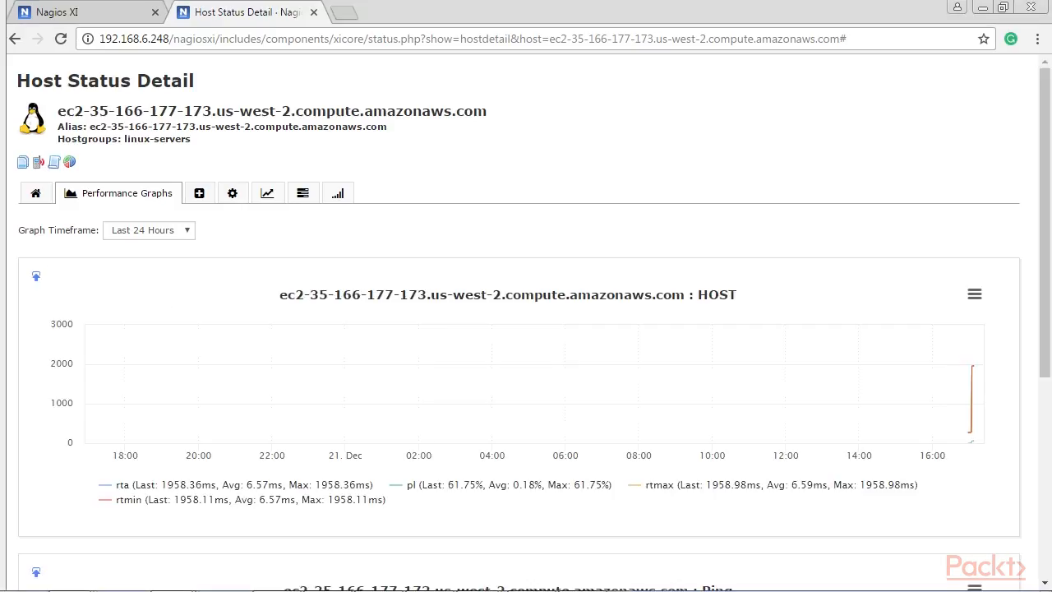
Scroll through the EC2 host's 24-hour HOST and Ping performance graphs
scroll(down, 3)
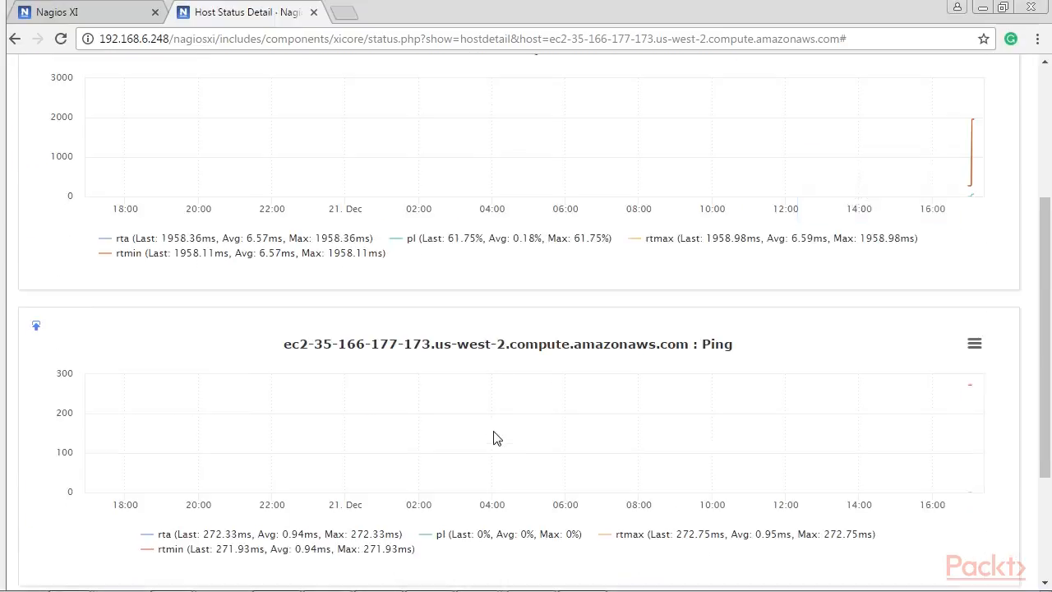
scroll(down, 3)
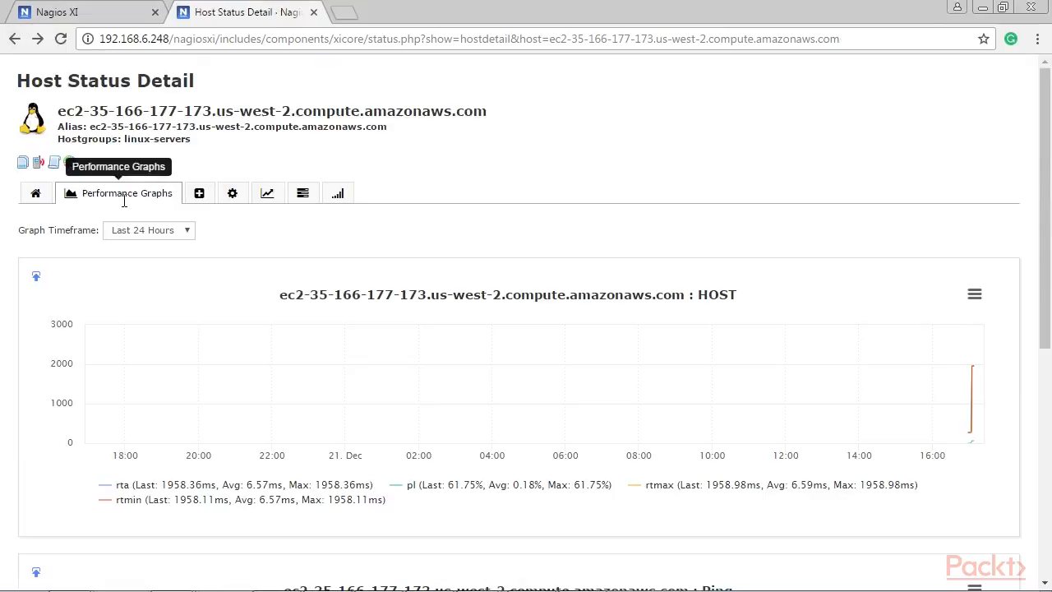
mouse_move(970, 394)
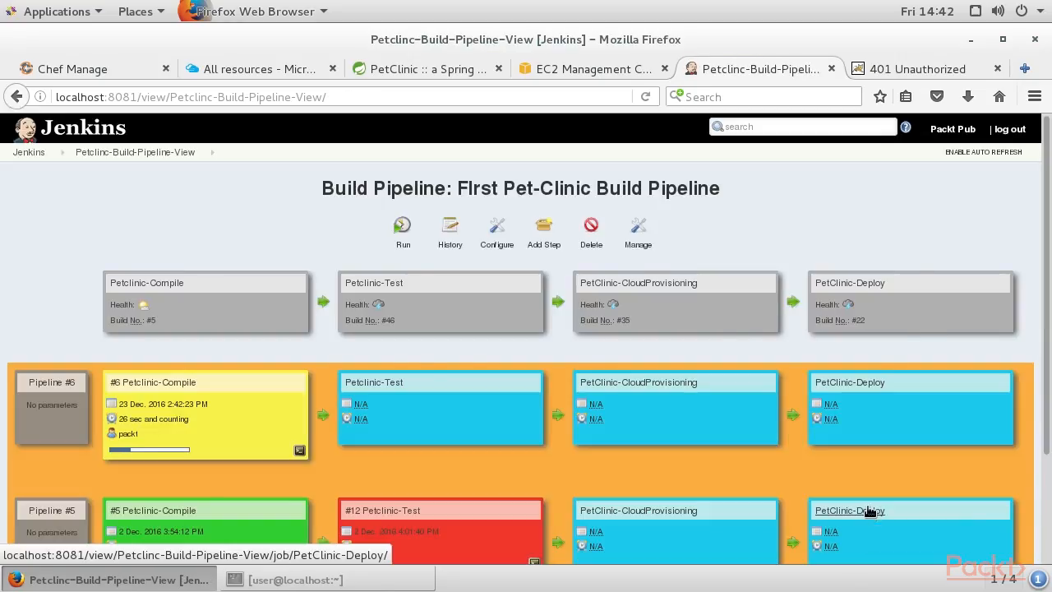
Open PetClinic-Deploy's configuration, showing petclinic.war copied from Petclinic-Test's latest stable build
click(252, 403)
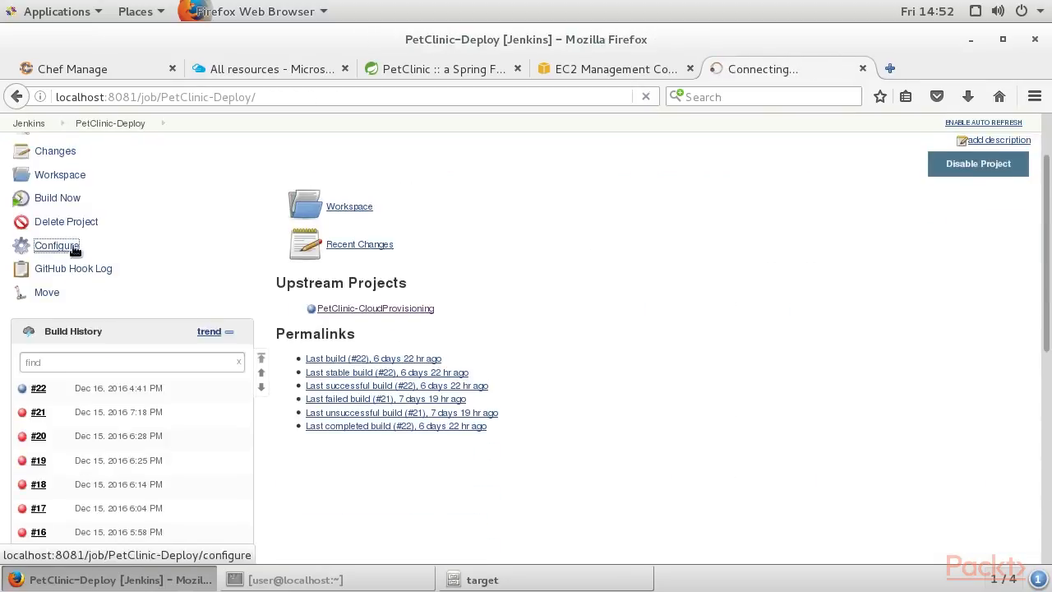
click(56, 245)
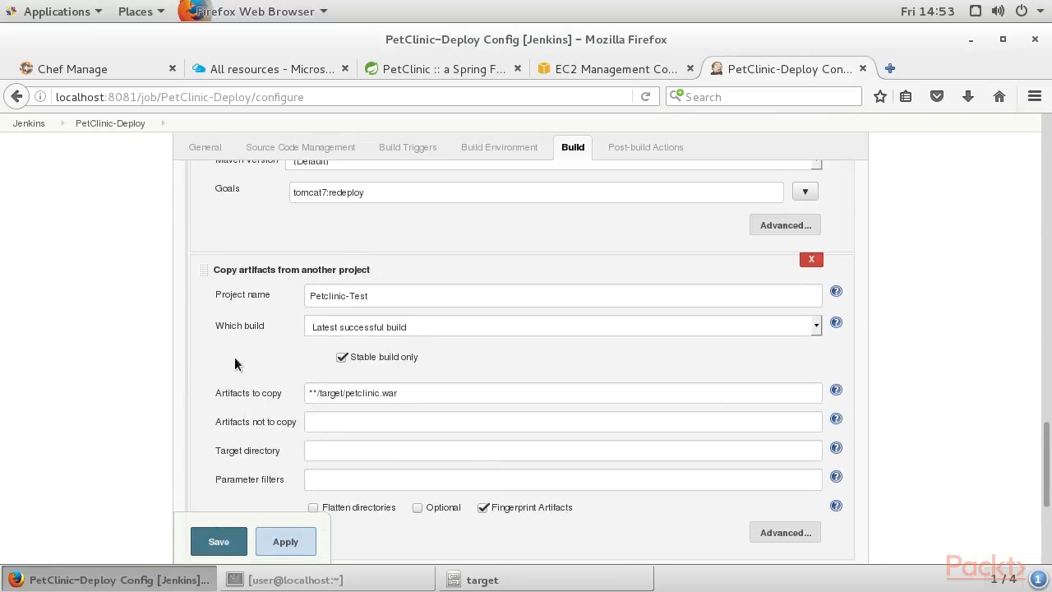